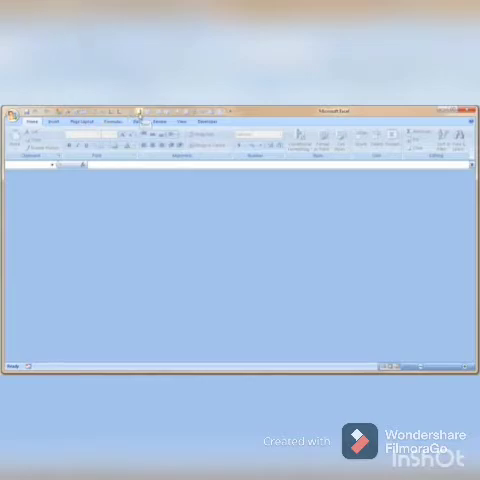
# Step: Create a new blank workbook from the Office button
pyautogui.click(16, 116)
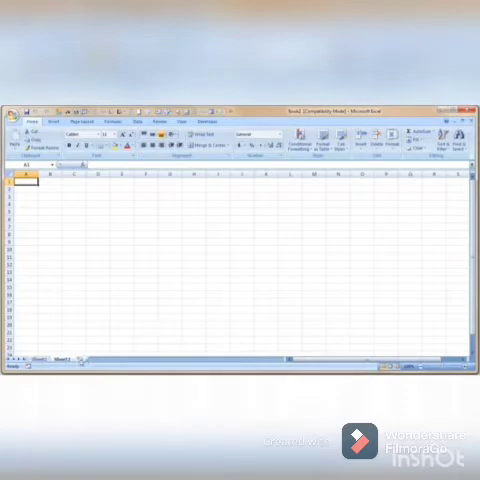
# Step: Enter the Name heading and begin the question heading in row 1
pyautogui.click(78, 356)
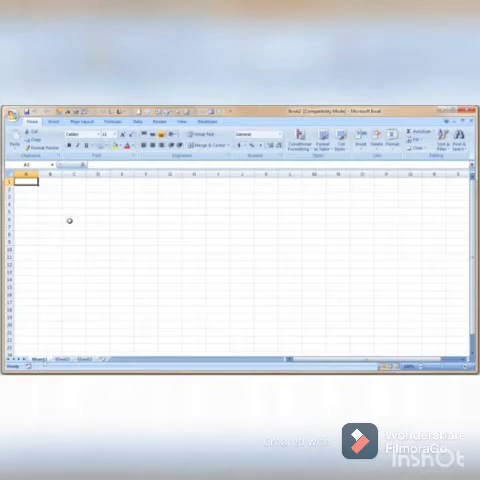
pyautogui.click(52, 188)
pyautogui.write('Date')
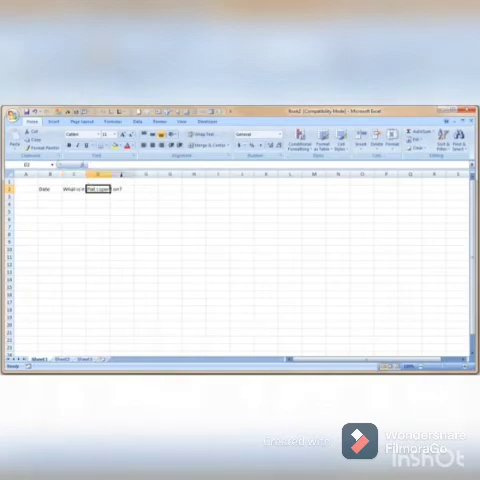
# Step: Complete the cupboard question heading beside Name in row 1
pyautogui.click(166, 188)
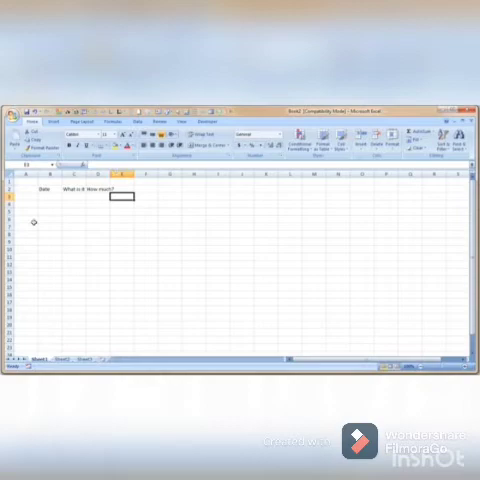
pyautogui.moveTo(56, 272)
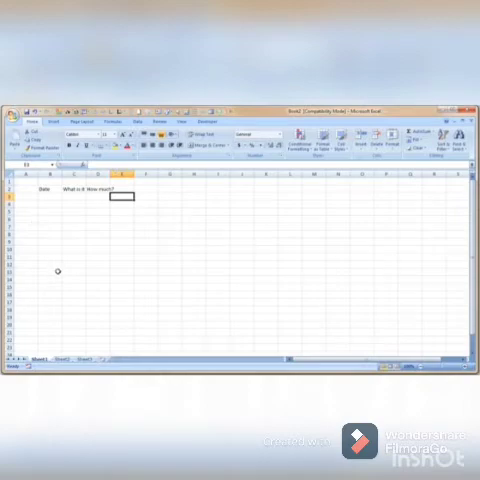
pyautogui.moveTo(92, 230)
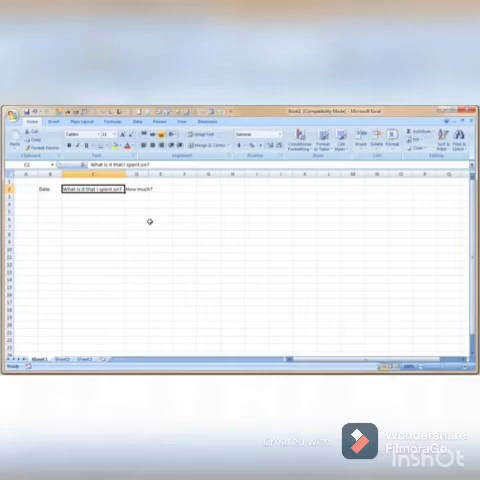
pyautogui.moveTo(144, 220)
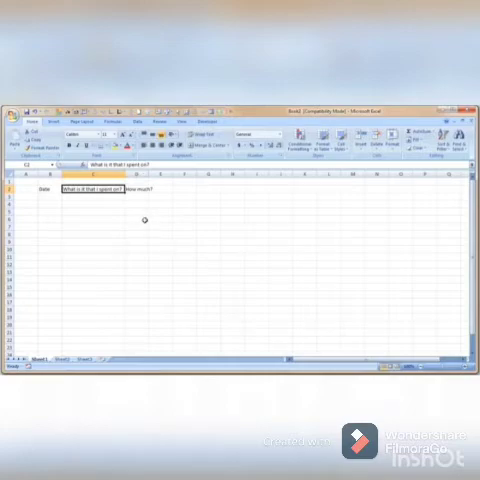
pyautogui.moveTo(150, 188)
pyautogui.write('1-aug-2010')
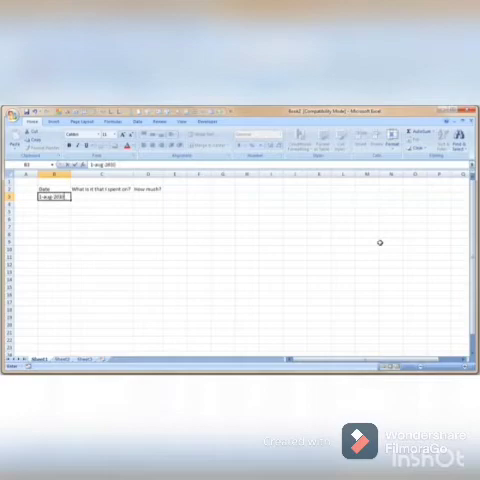
# Step: Add the How much? heading and the first egg item in row 2
pyautogui.click(100, 196)
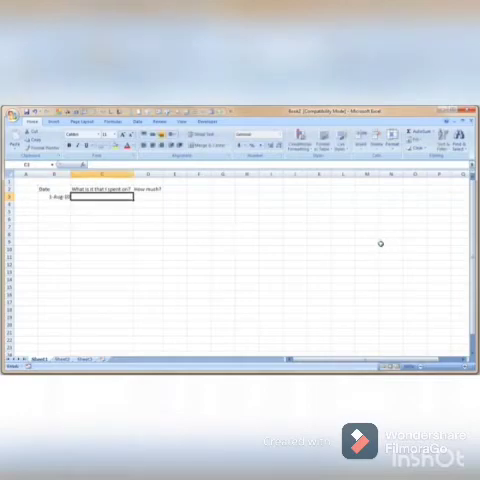
pyautogui.moveTo(126, 232)
pyautogui.write('Rent')
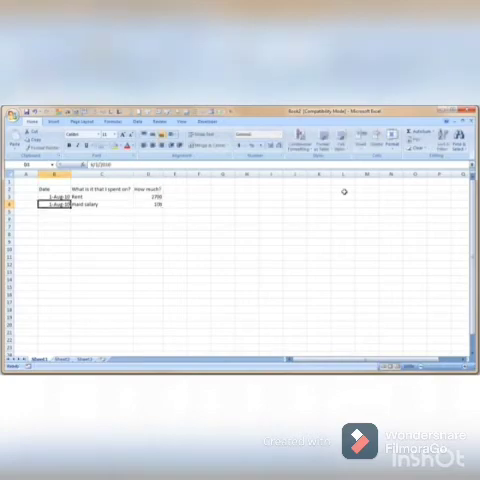
# Step: Add the second egg item in row 3 and the amounts under How much?
pyautogui.click(150, 204)
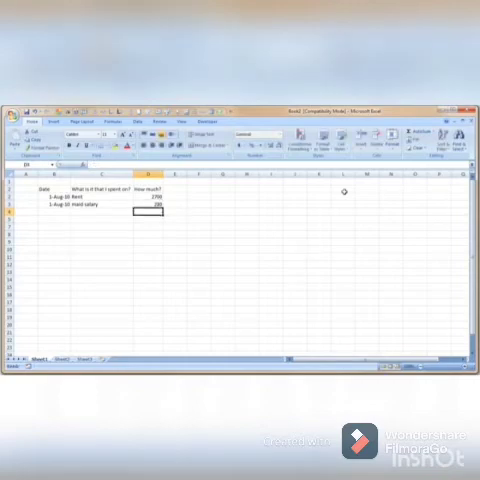
pyautogui.moveTo(284, 216)
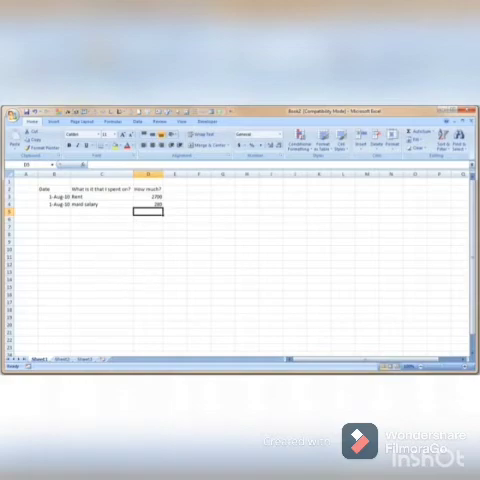
pyautogui.moveTo(172, 244)
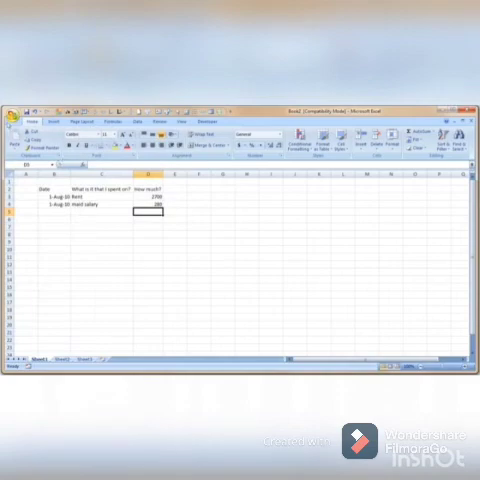
# Step: Save the two-item table as a named workbook via Save As
pyautogui.click(20, 120)
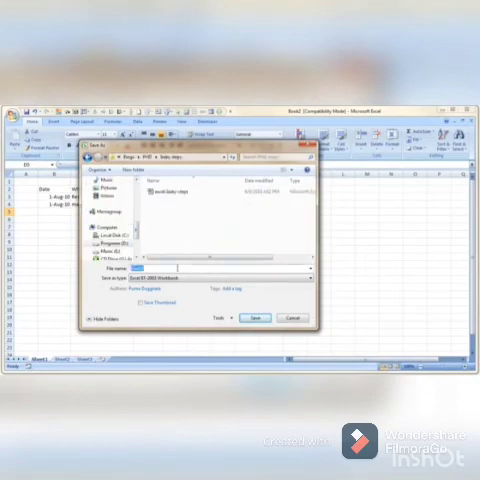
pyautogui.click(256, 318)
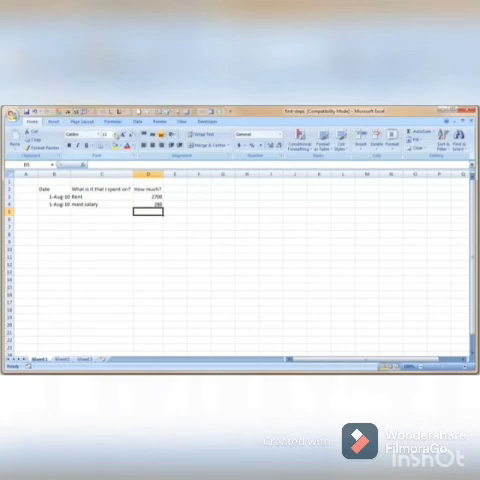
# Step: Browse the Insert, Page Layout, Formulas, Data and Review ribbons, then show a cell's shortcut menu
pyautogui.click(56, 120)
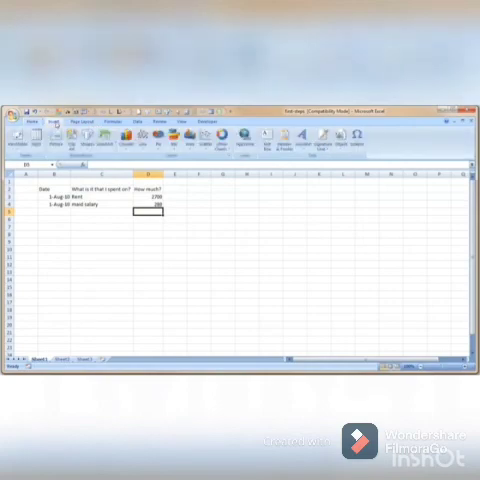
pyautogui.click(54, 120)
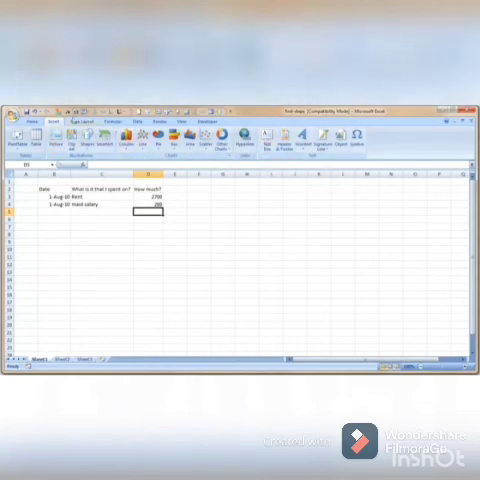
pyautogui.click(80, 120)
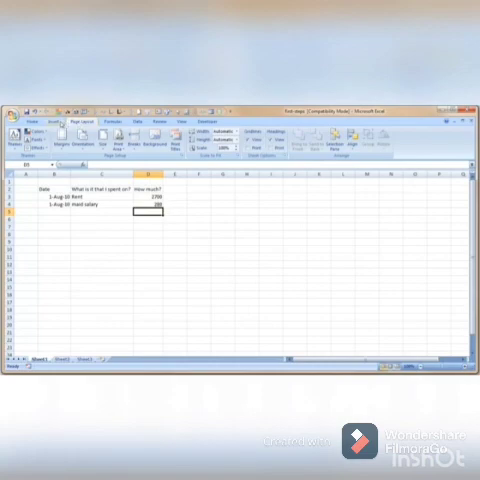
pyautogui.click(112, 120)
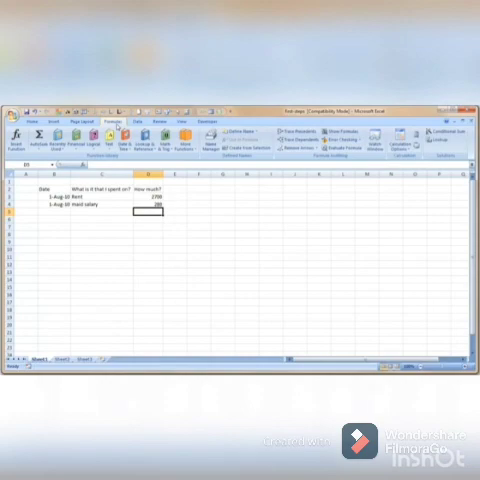
pyautogui.click(136, 120)
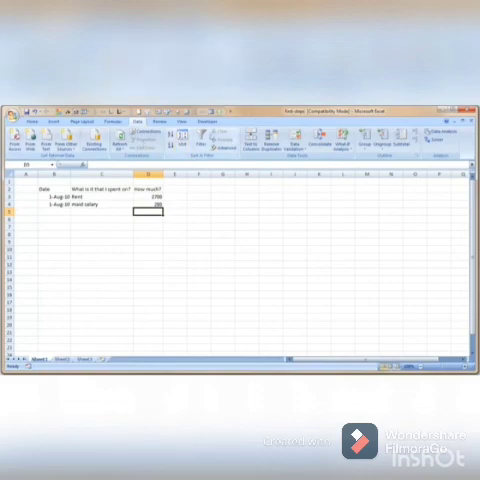
pyautogui.click(160, 120)
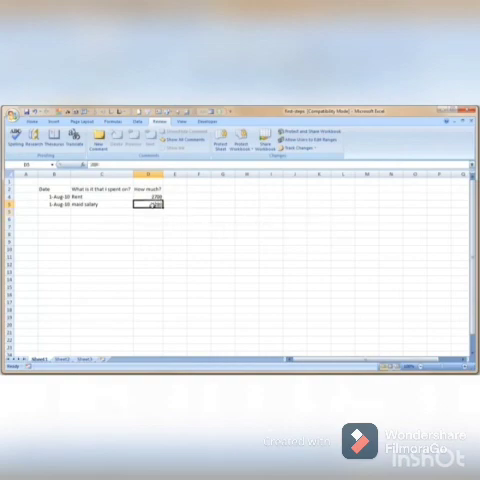
pyautogui.rightClick(150, 200)
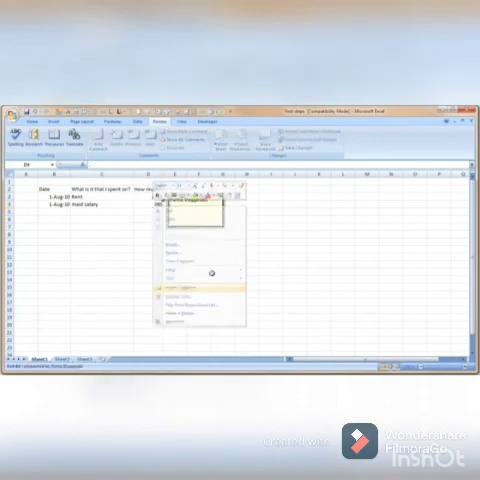